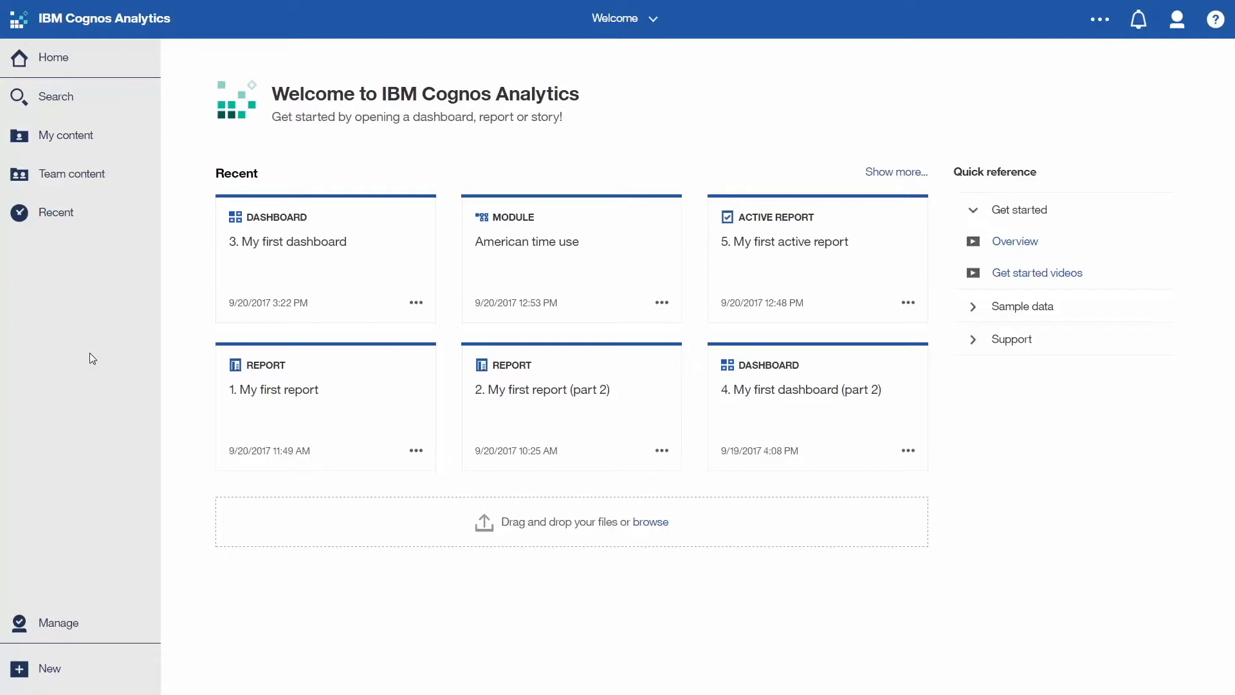
Open '3. My first dashboard' from Recent and switch it into edit mode
click(71, 174)
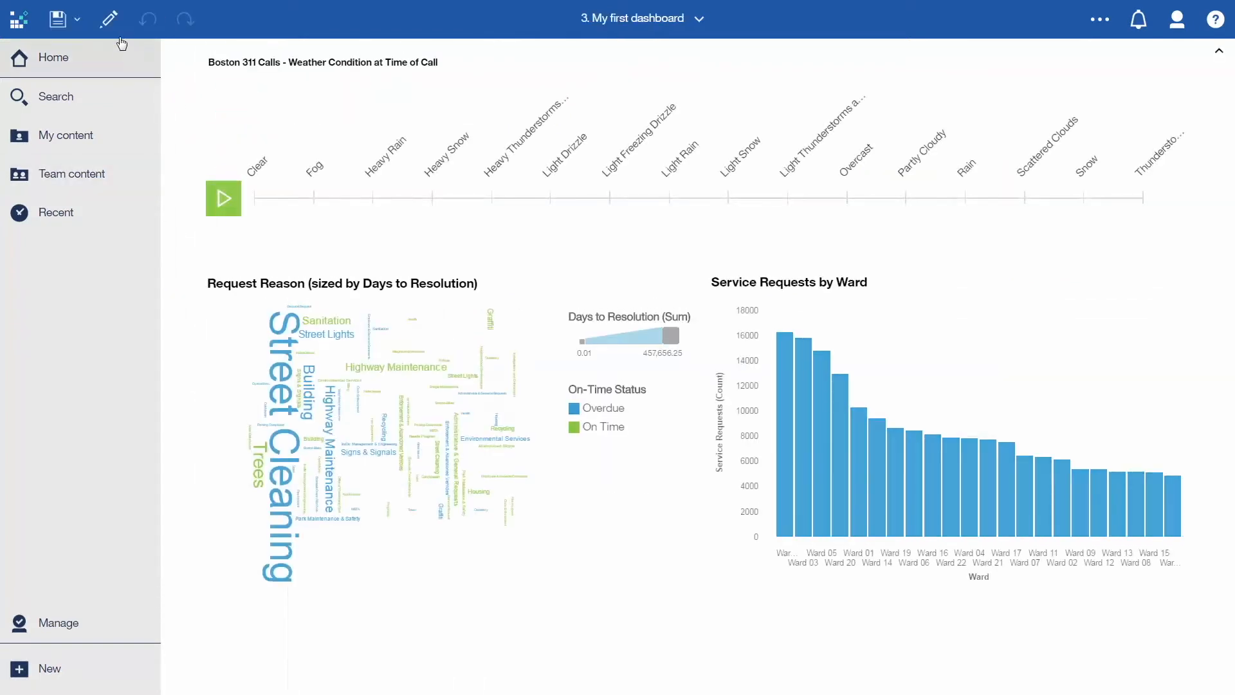
click(108, 19)
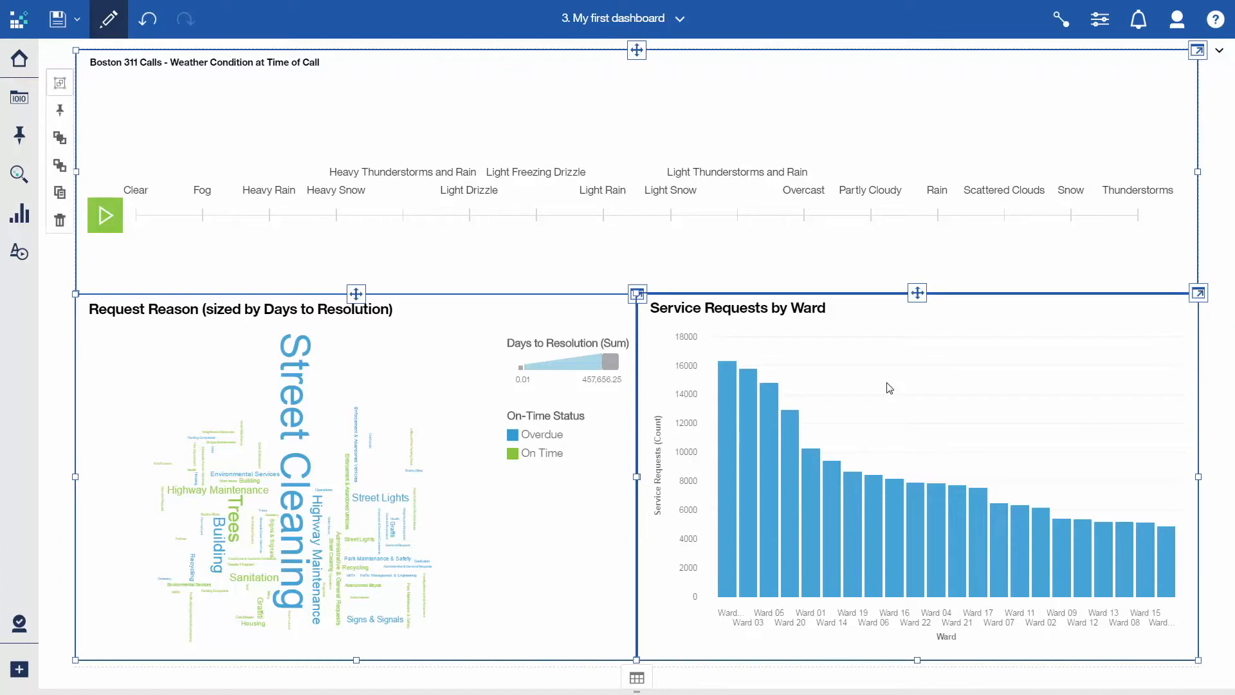
mouse_move(1150, 261)
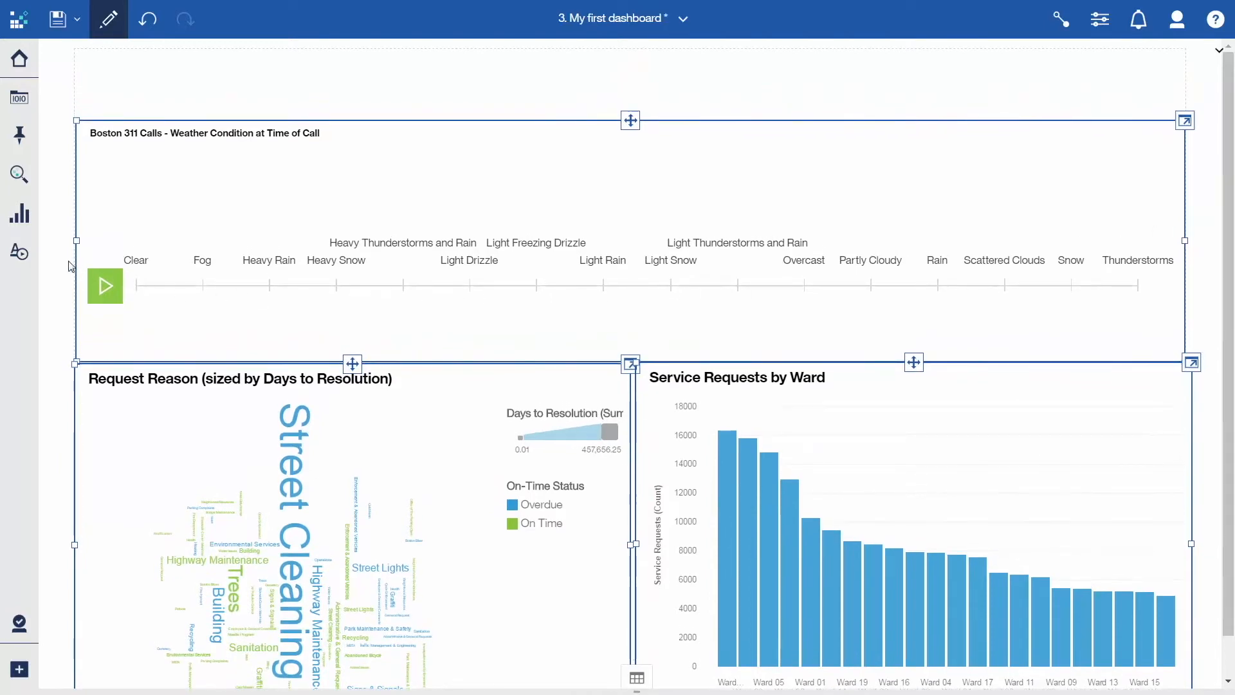
Add a Text widget reading 'Boston 311 Calls' and widen it across the top of the canvas
click(18, 252)
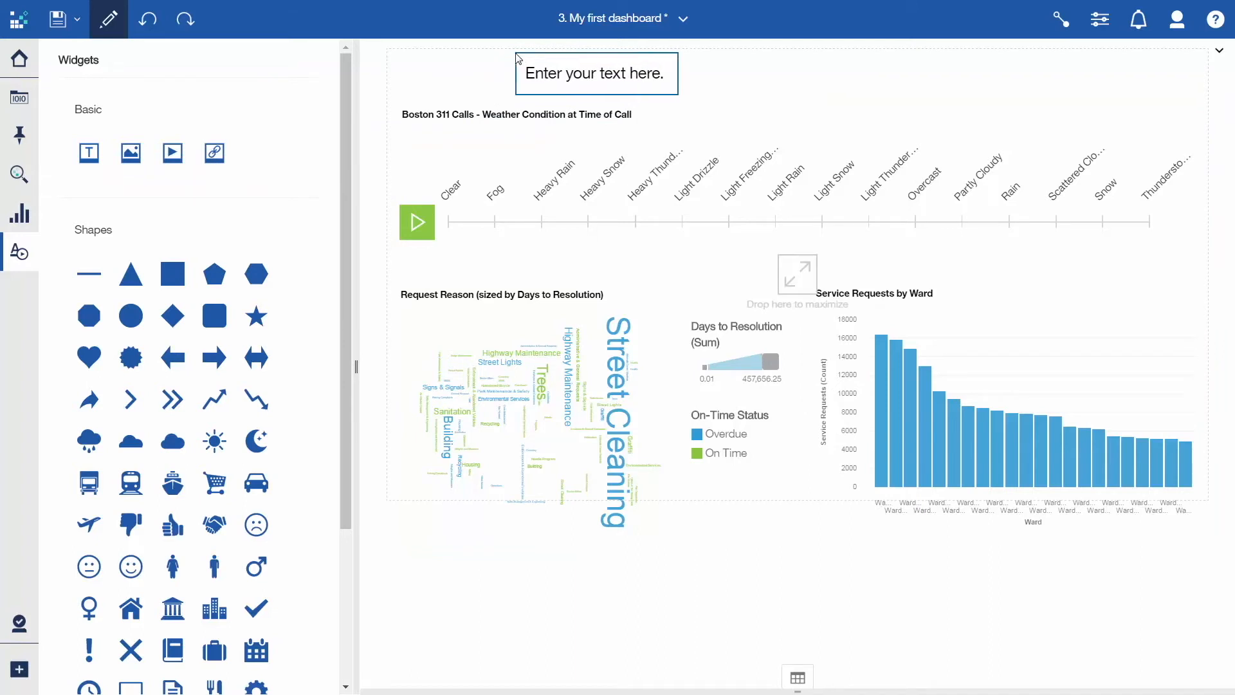
double_click(596, 69)
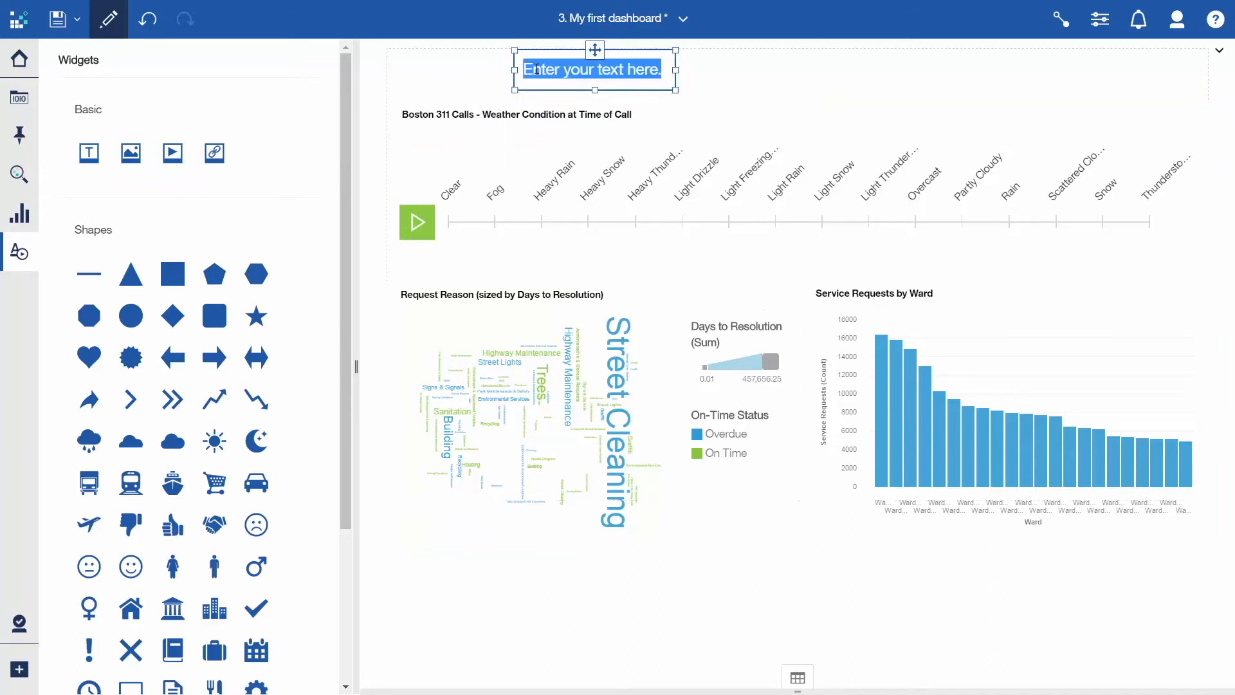
text(Boston)
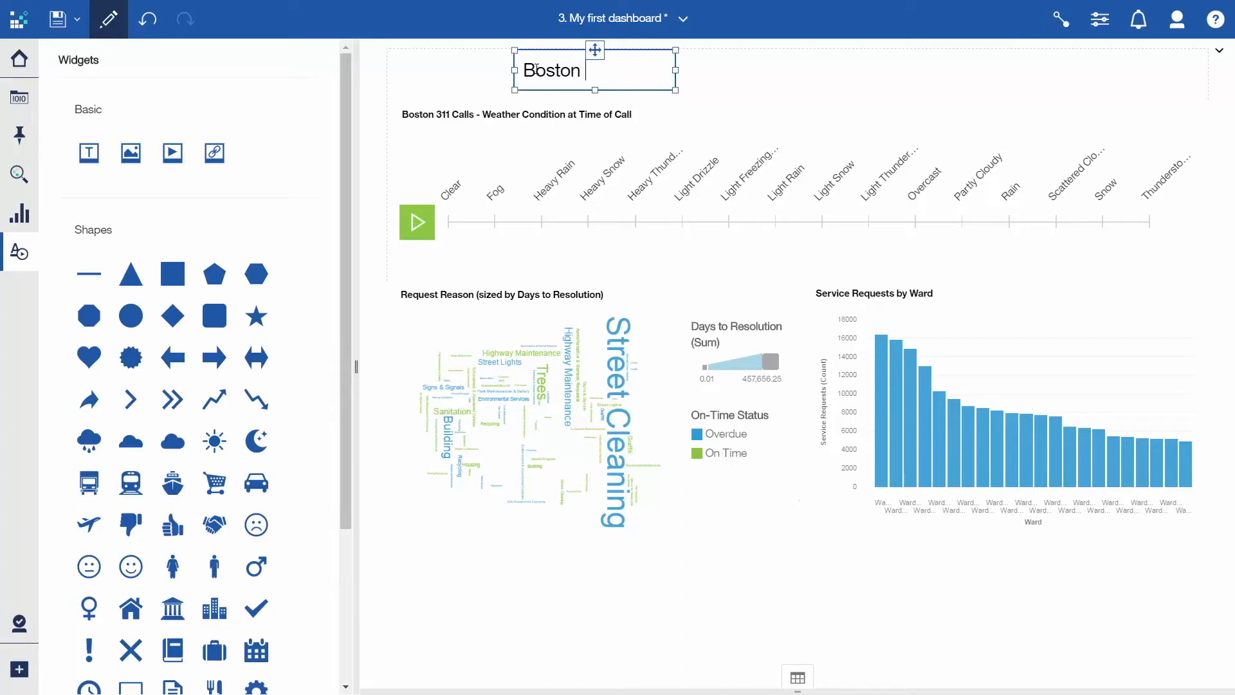
text(311 Calls)
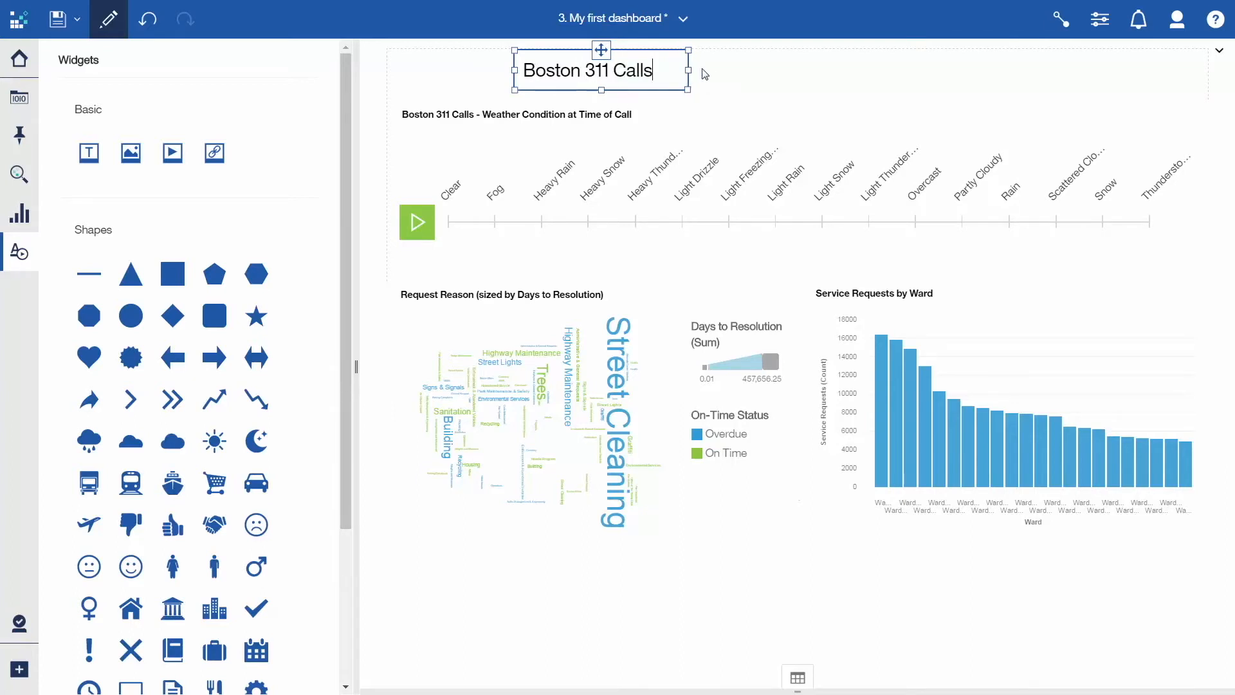
drag(694, 89, 1182, 89)
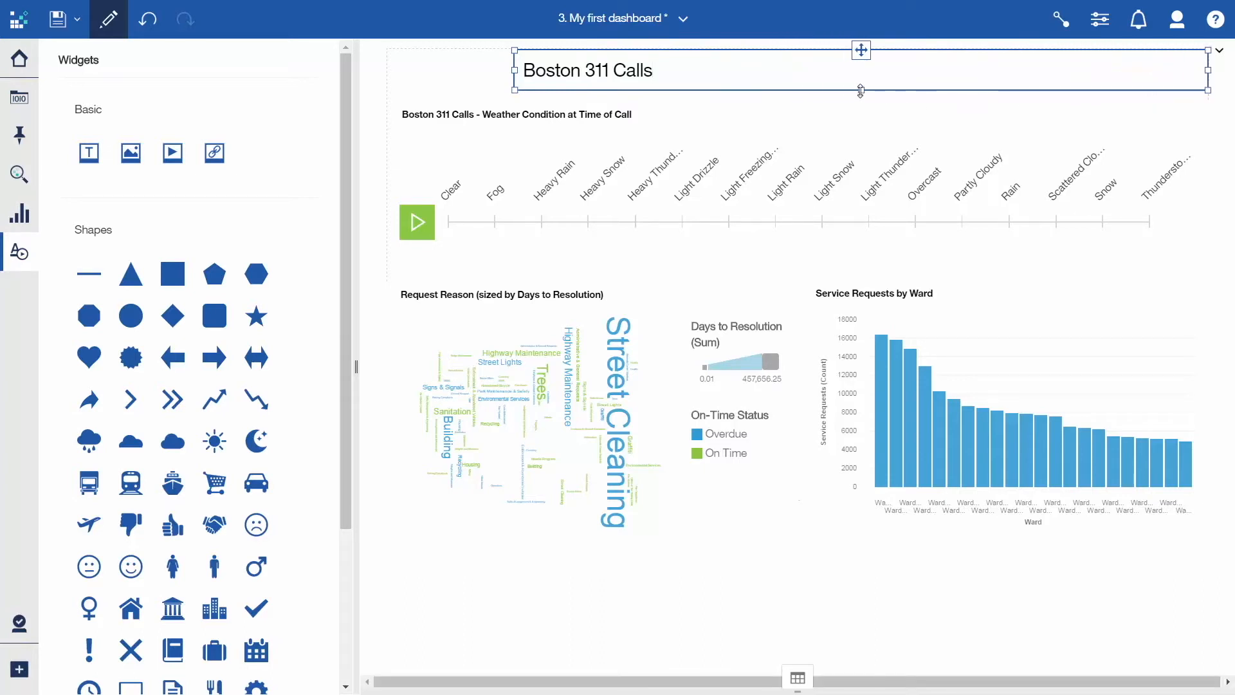
double_click(587, 69)
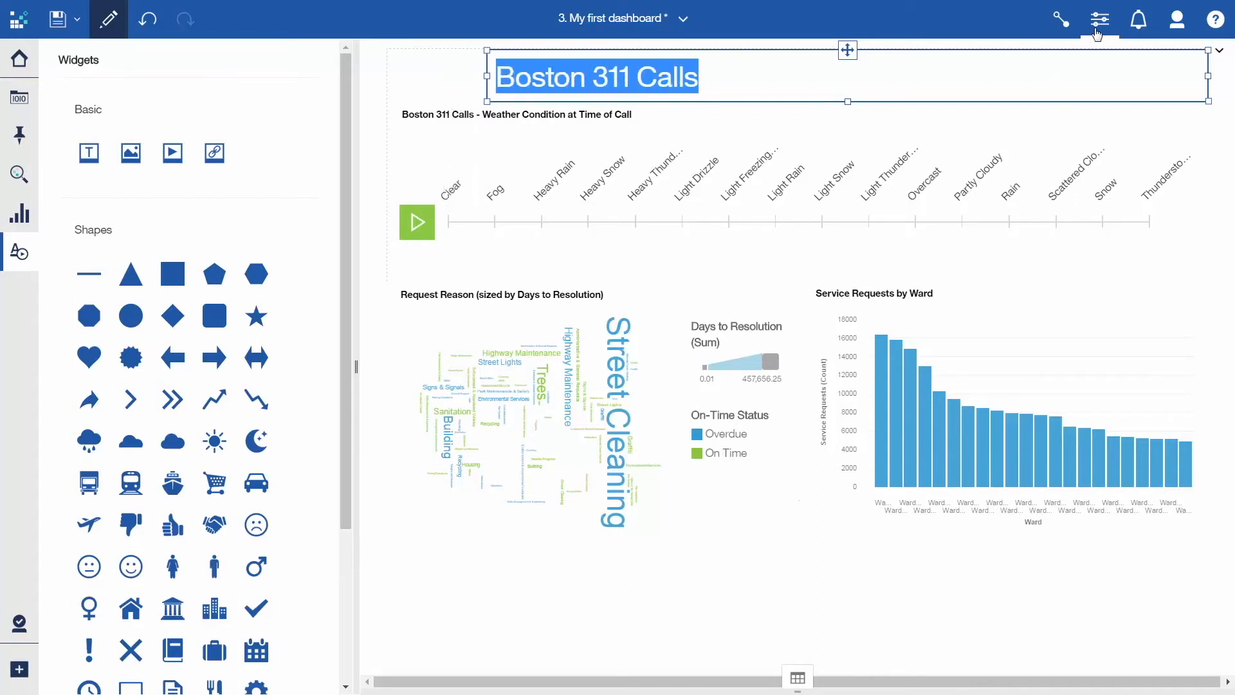
Set the title's font size to 30 in its text properties
click(1101, 19)
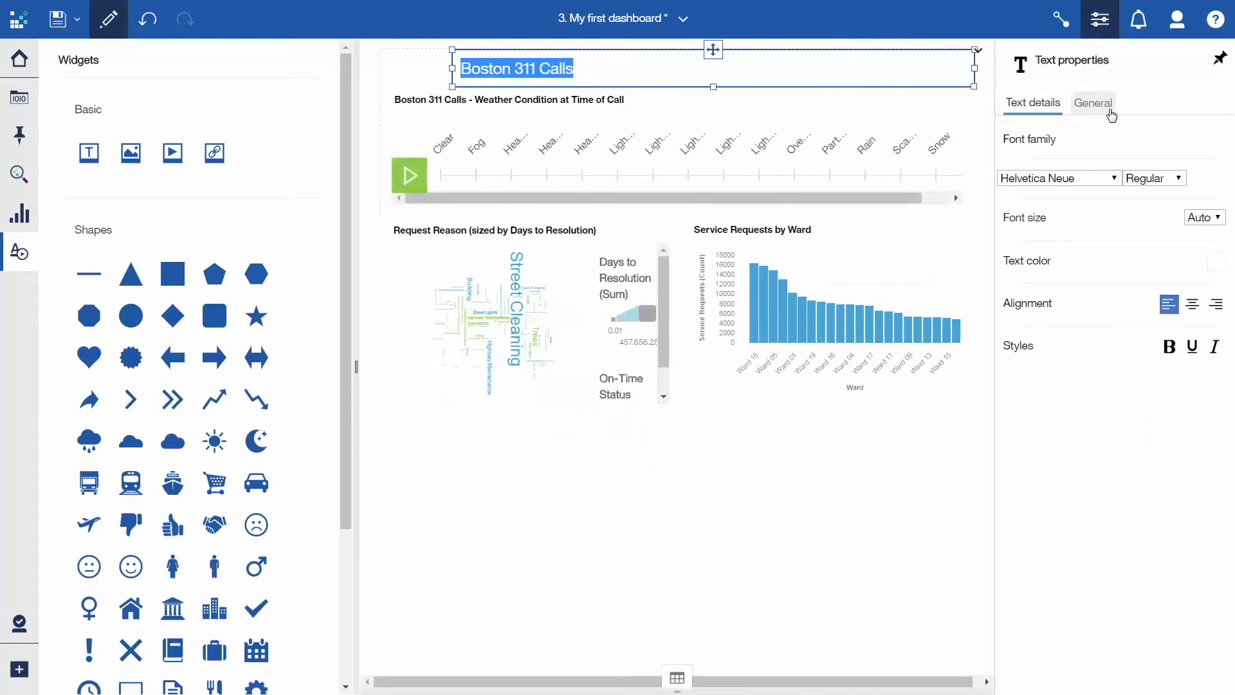
click(1205, 217)
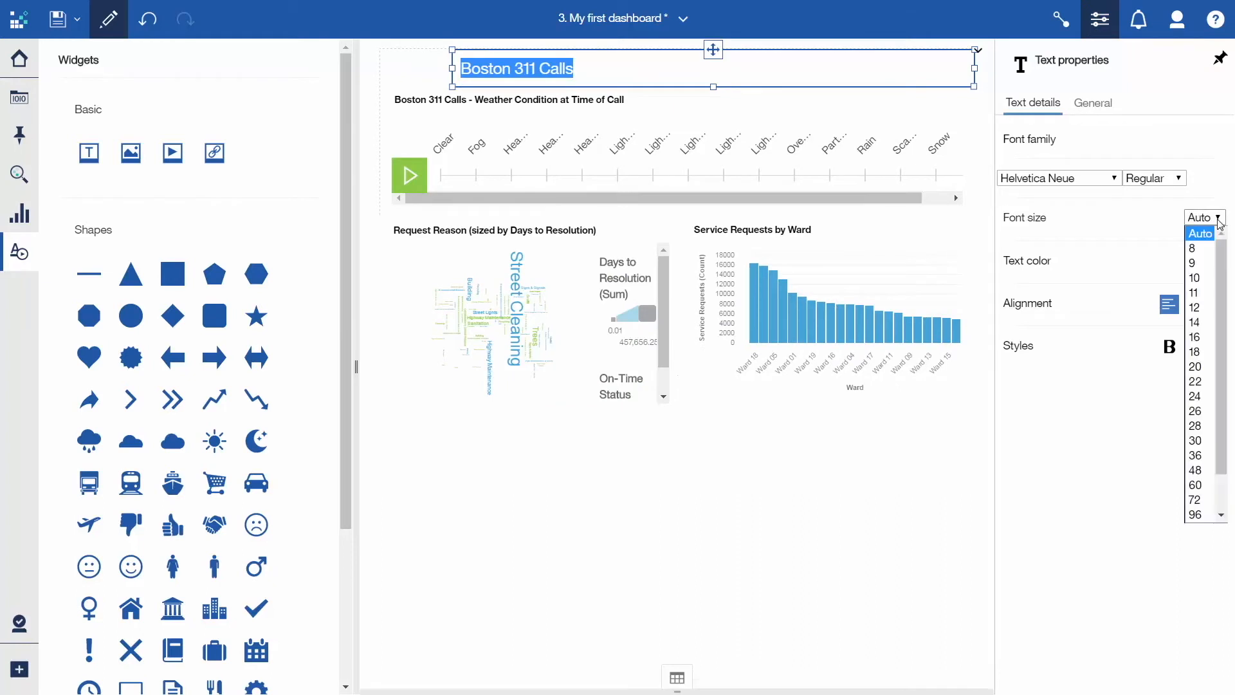
mouse_move(1194, 440)
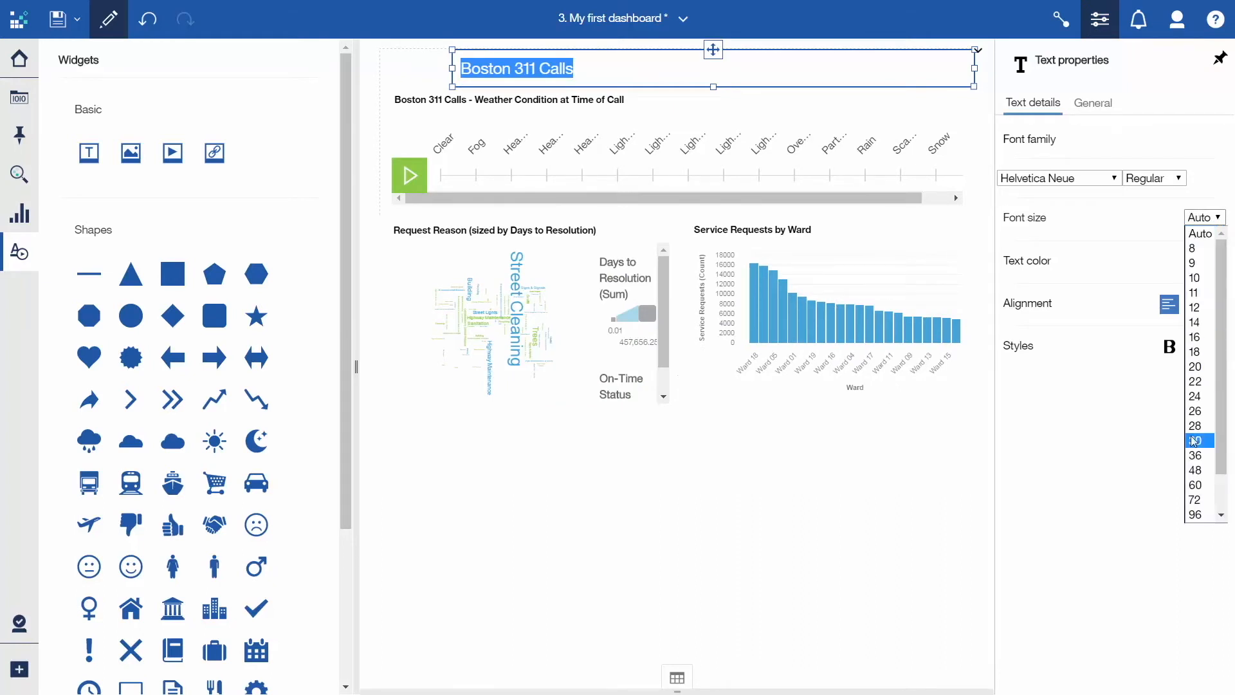
click(1194, 441)
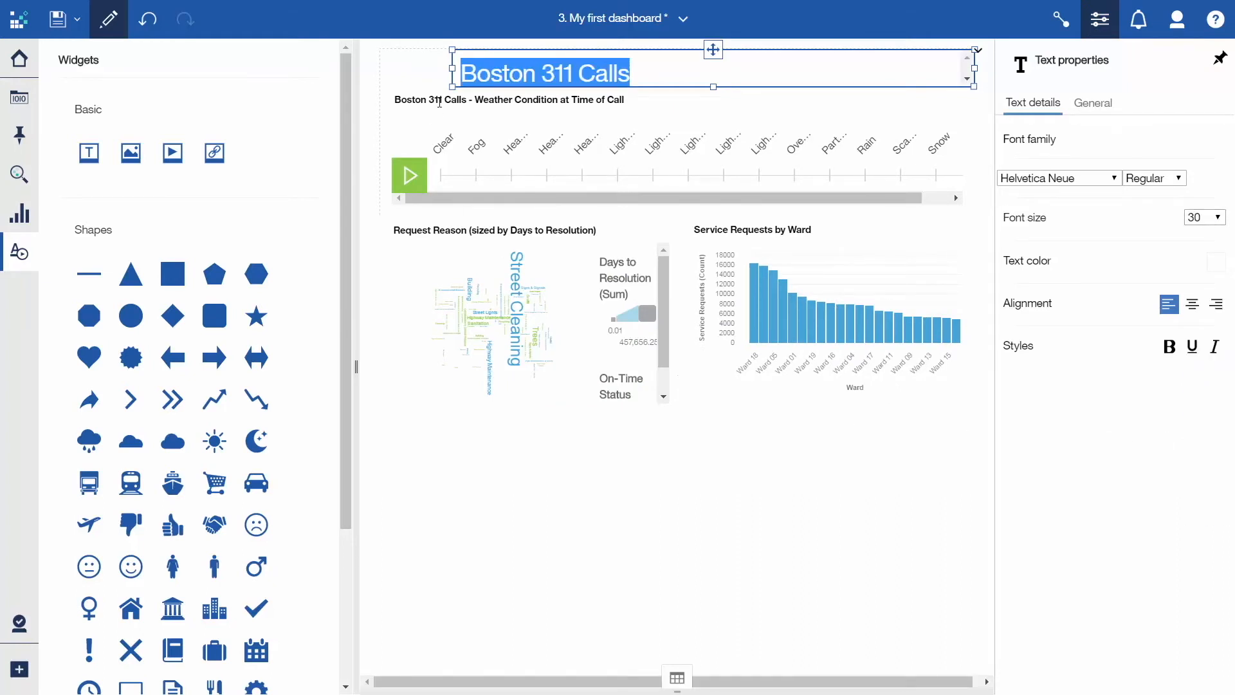
click(510, 100)
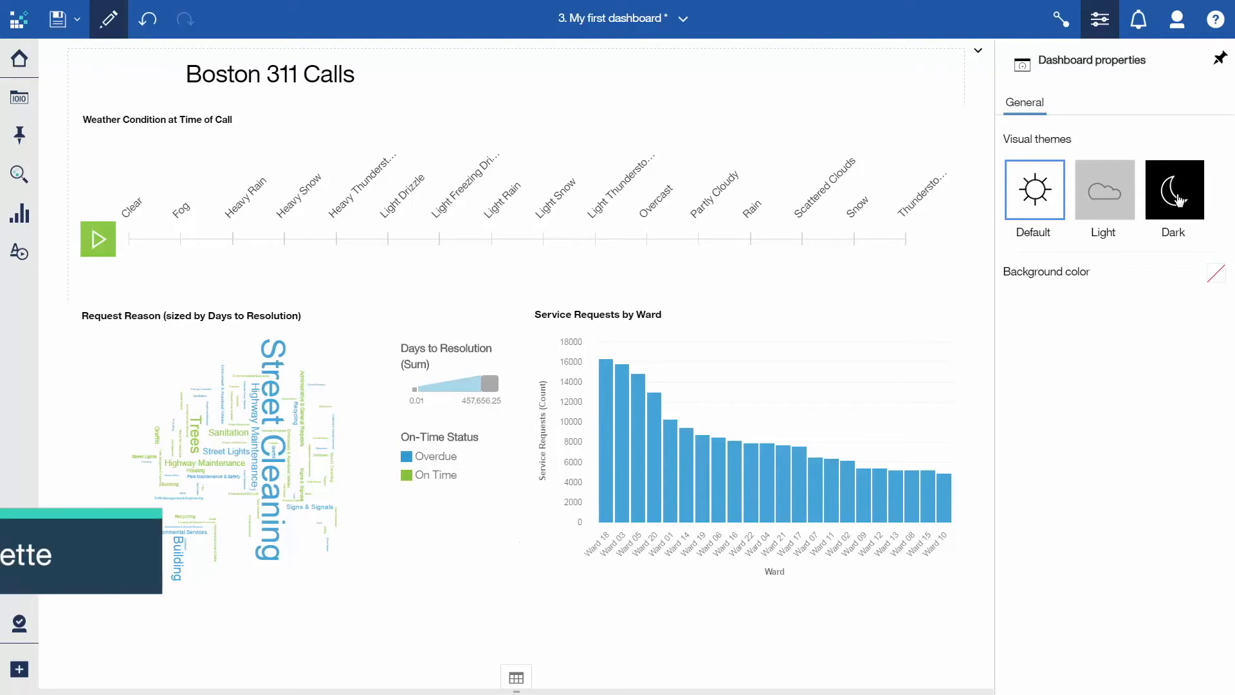
Apply the Dark theme, colour the ward chart's columns red and hide its axis titles
click(1173, 191)
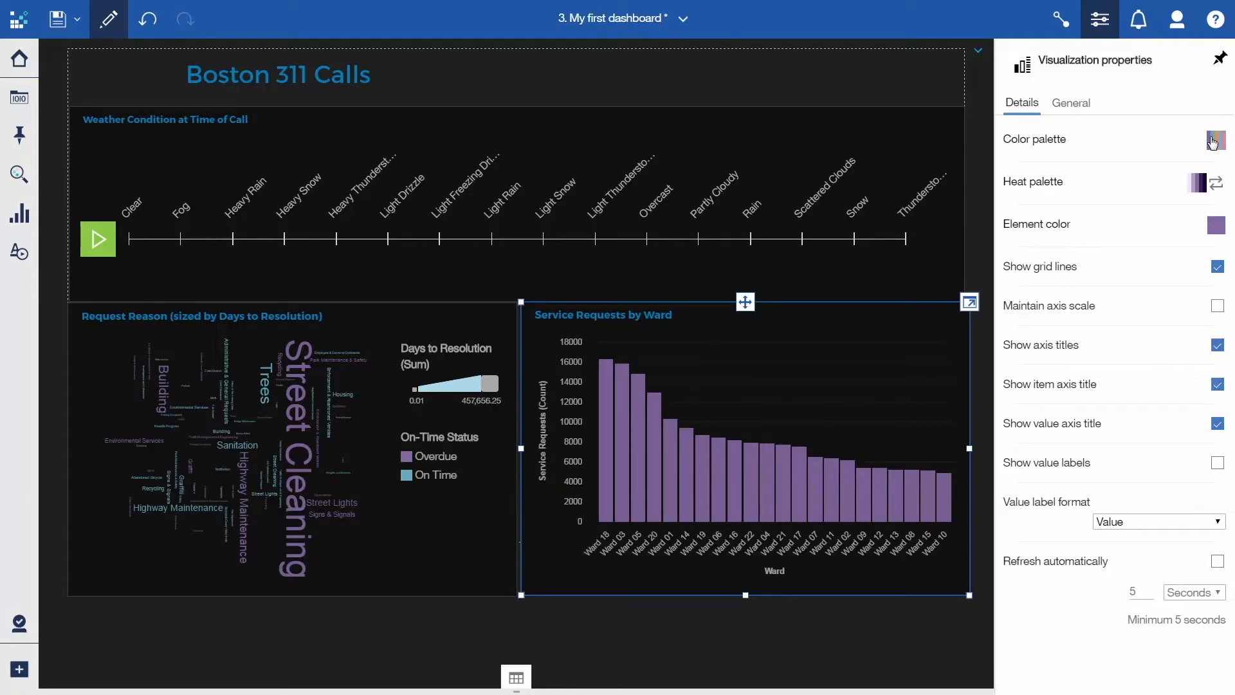
click(1216, 139)
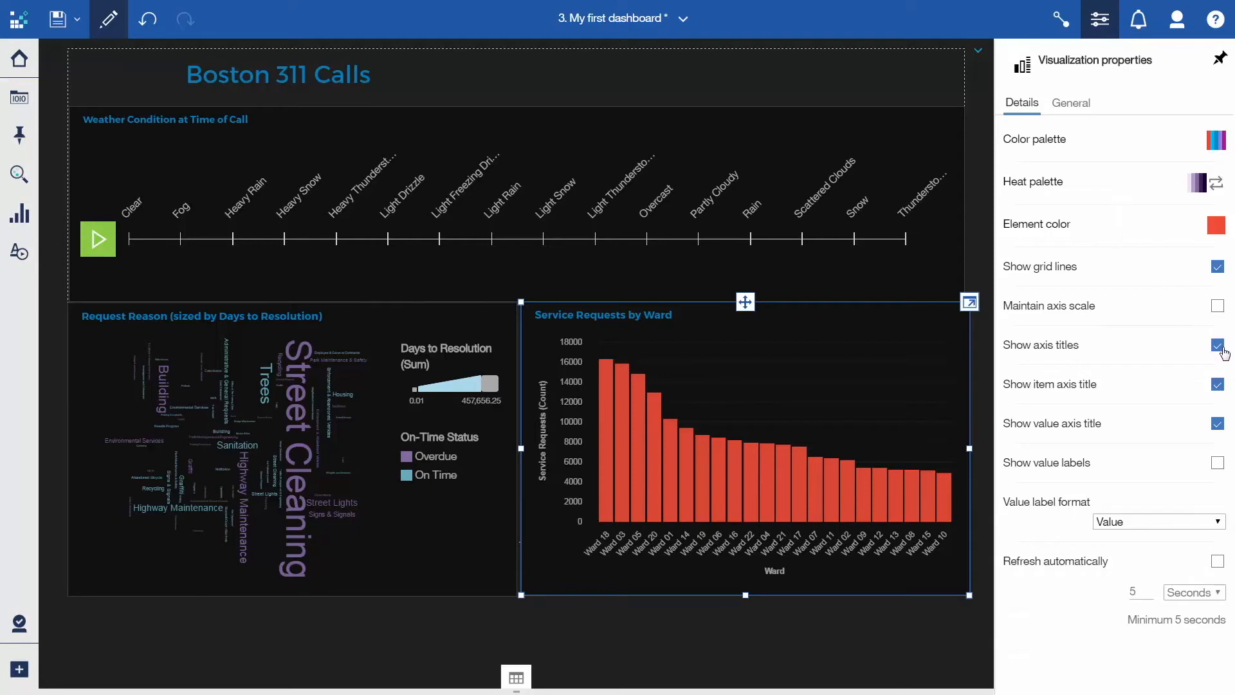
click(1217, 345)
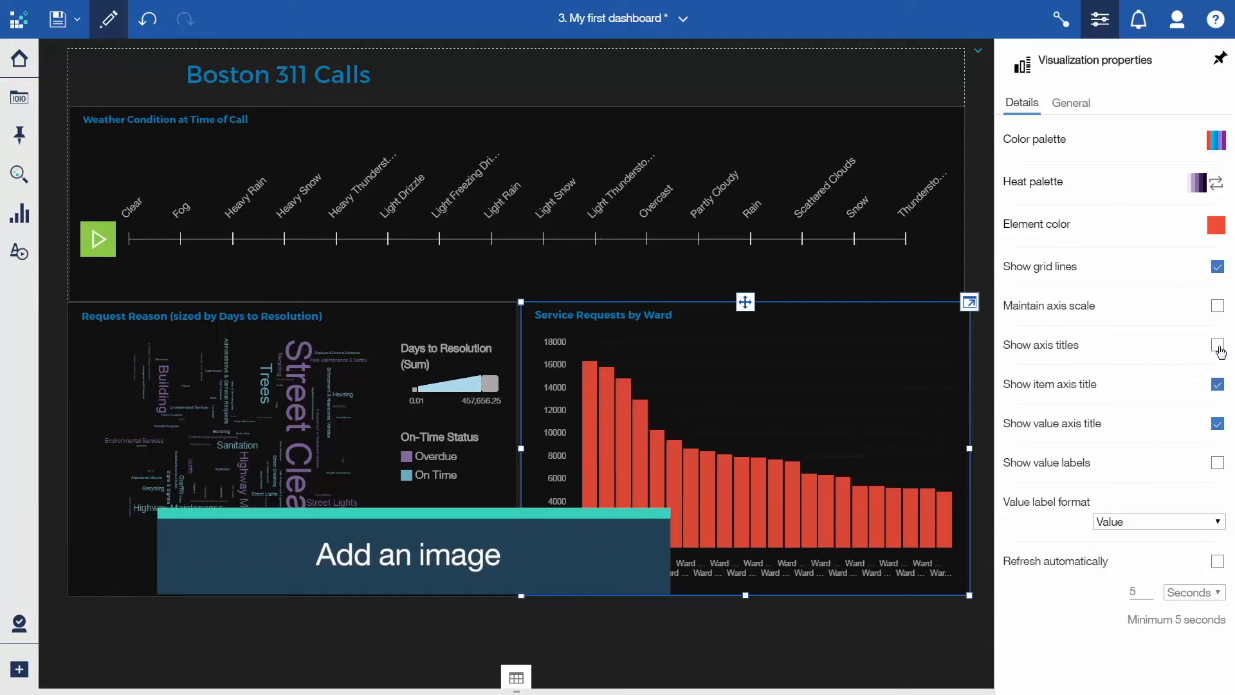
Add a headset Image widget beside the title, set it in Montserrat and show its text colour choices
click(1217, 349)
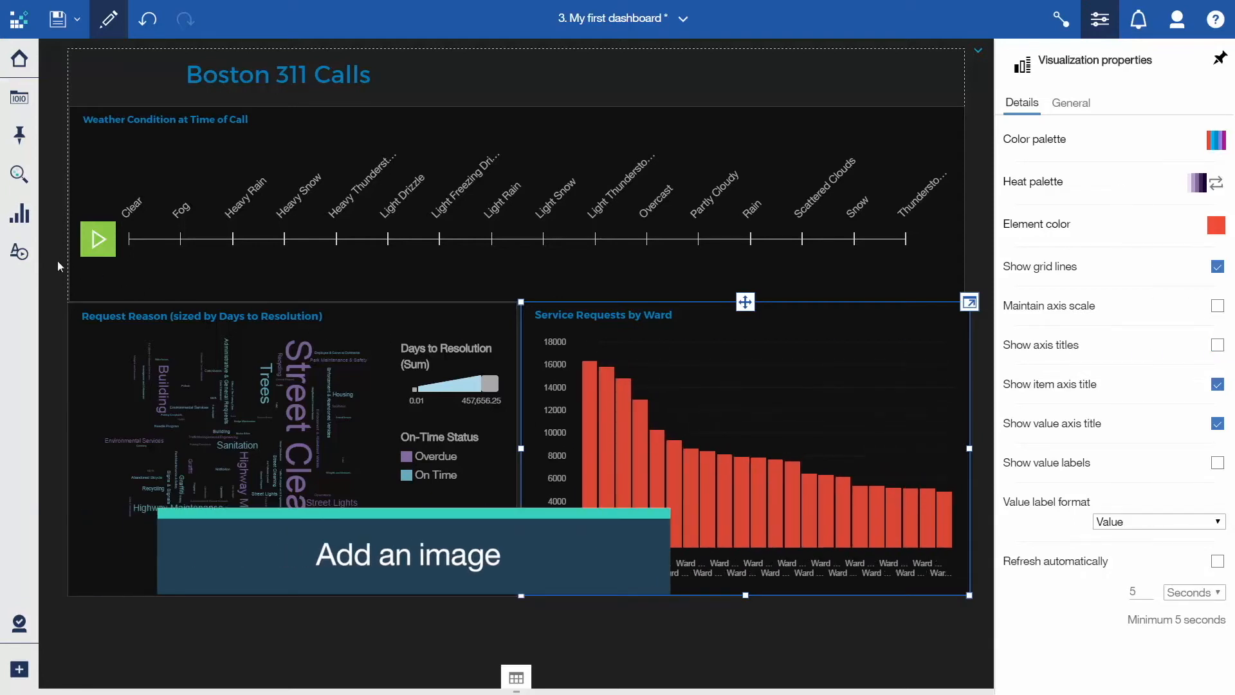
click(20, 253)
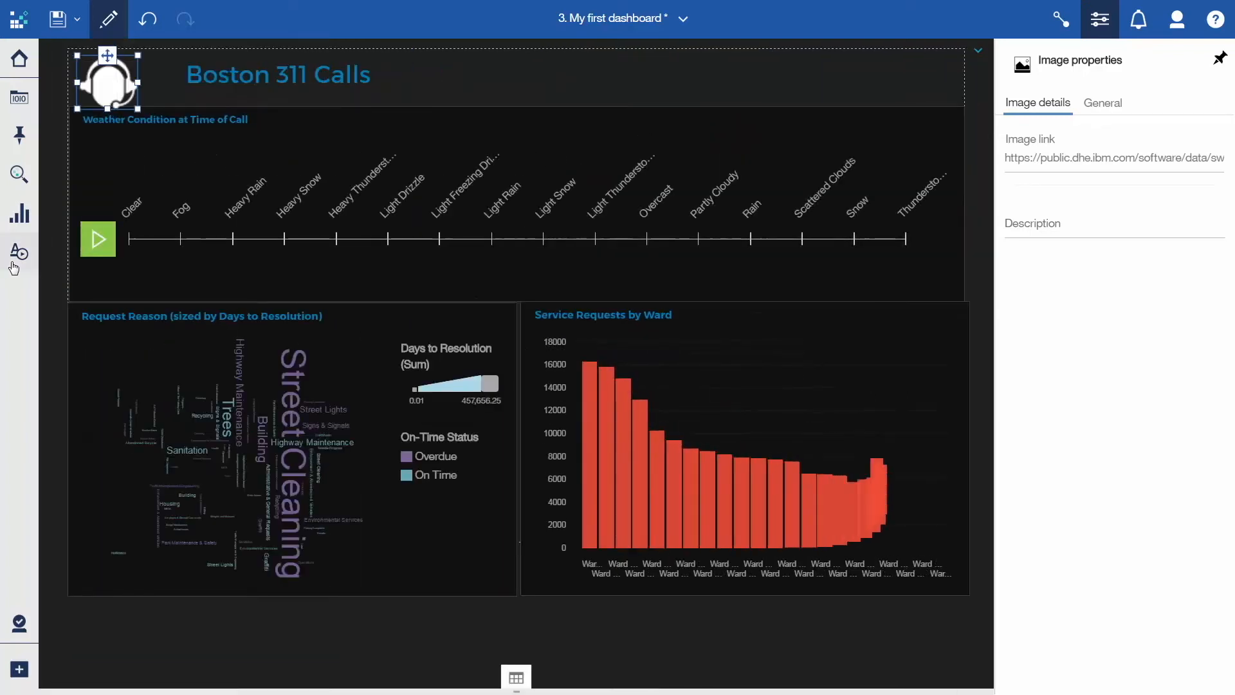
mouse_move(134, 103)
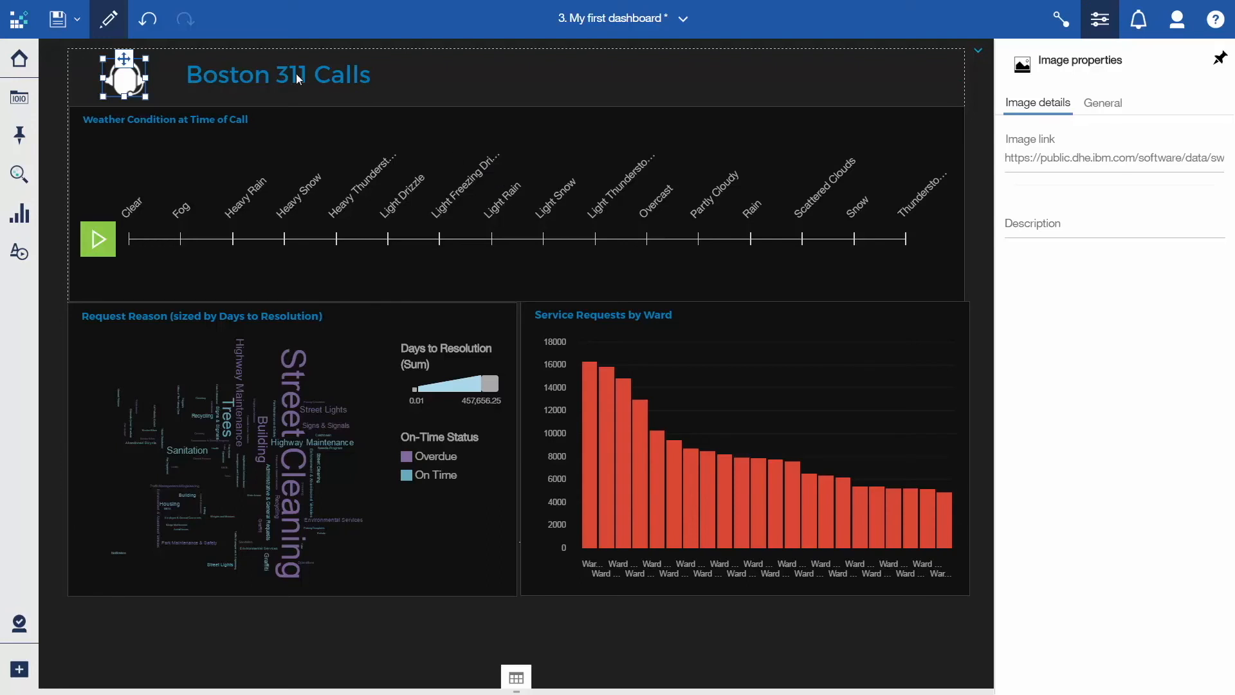
double_click(277, 75)
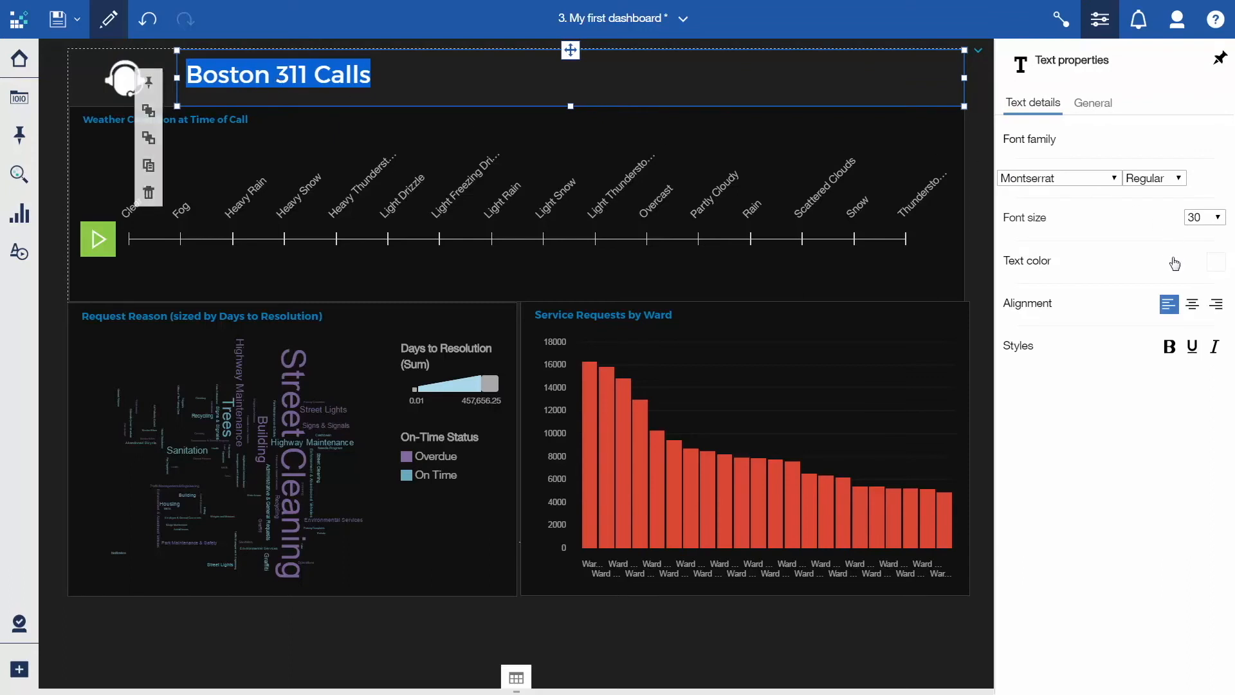
click(1215, 261)
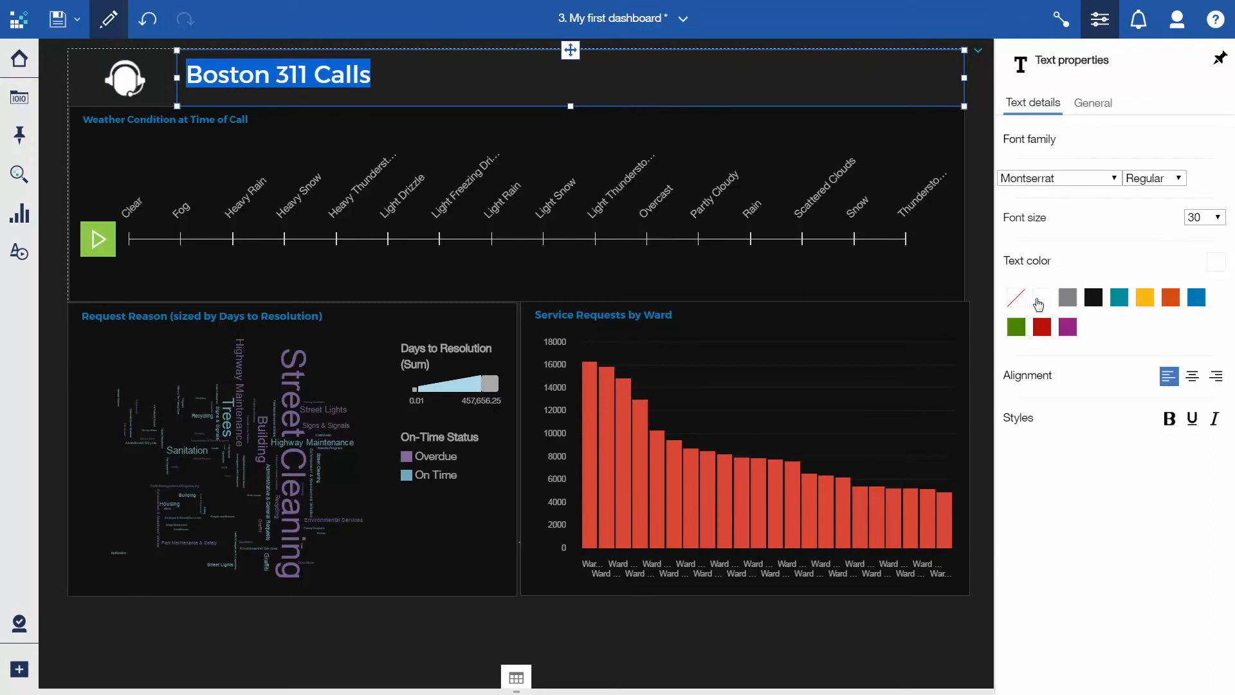
Make the title white, exit editing and play the weather data player so the charts update
click(1017, 297)
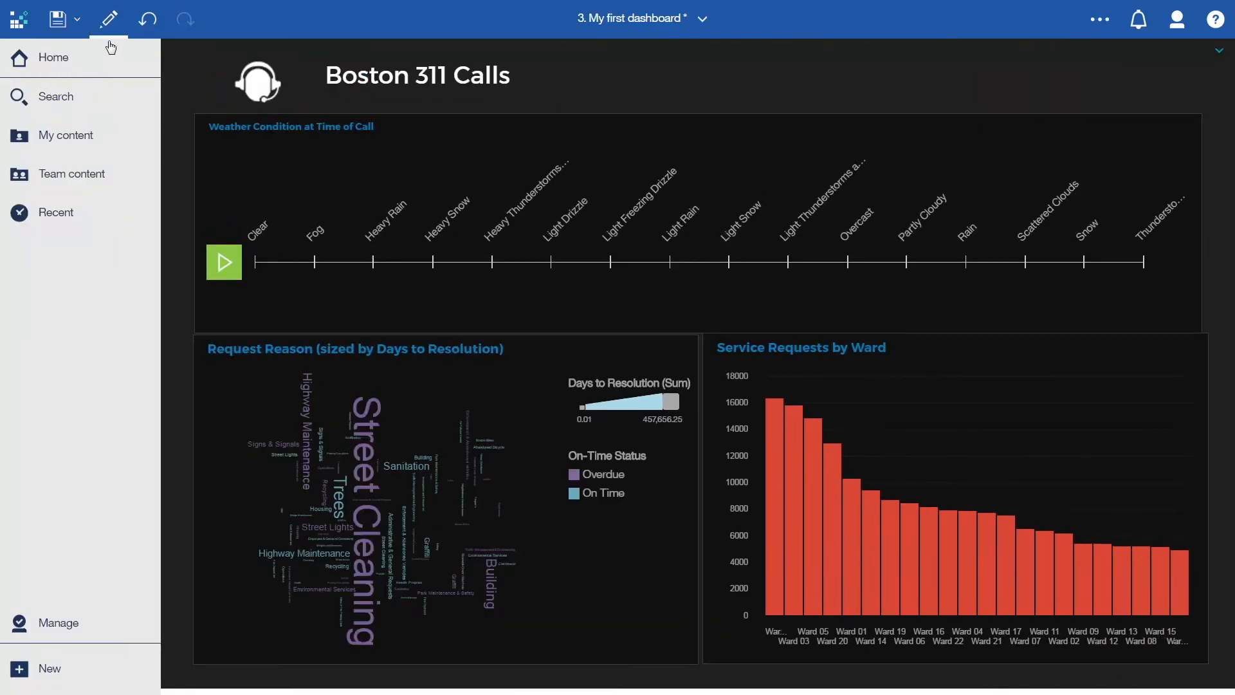
click(224, 261)
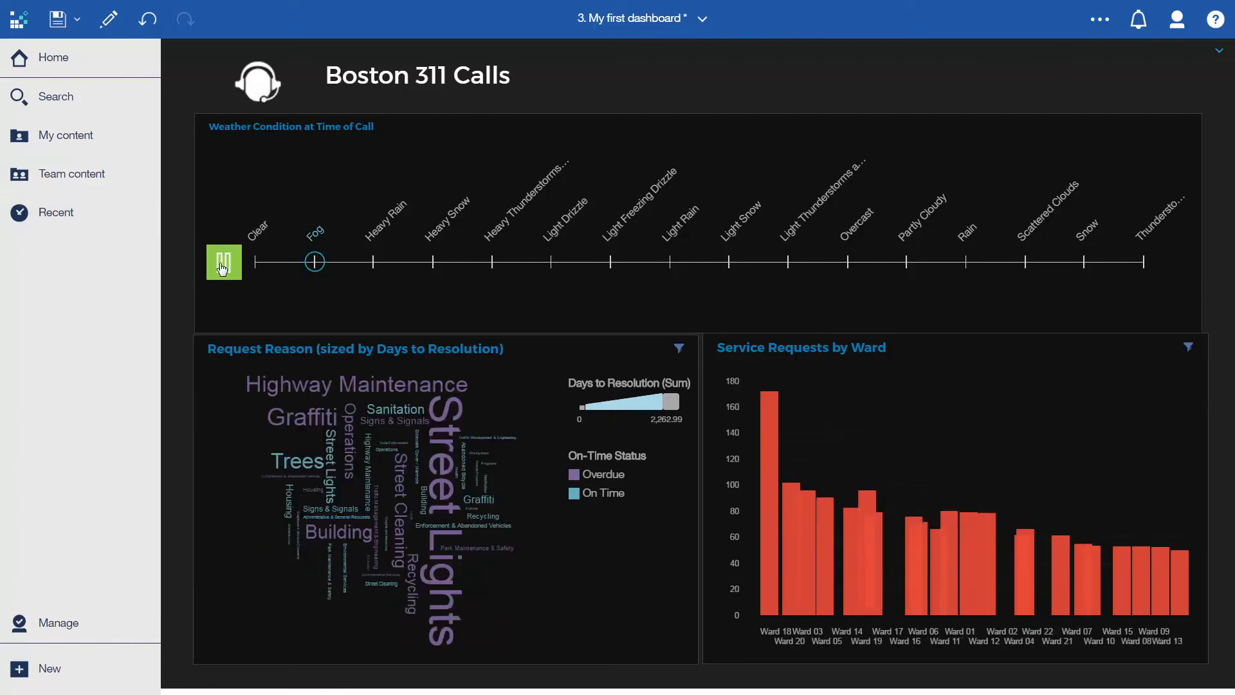
drag(314, 261, 373, 261)
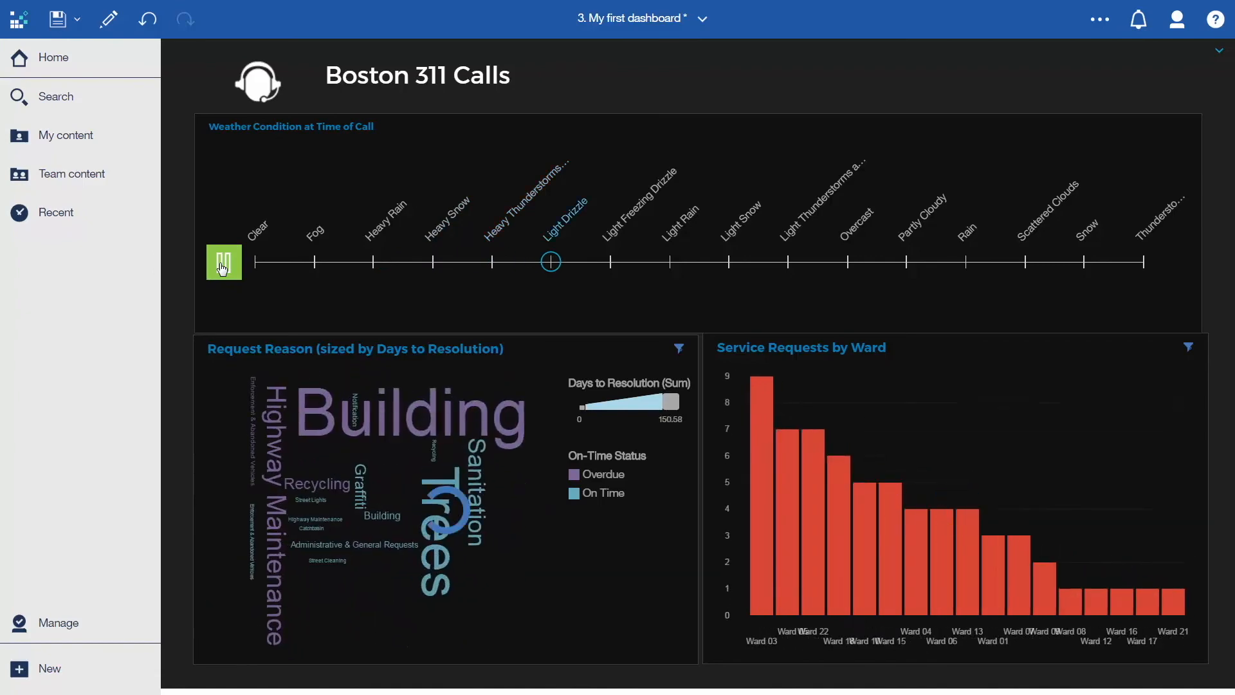
drag(549, 262, 610, 261)
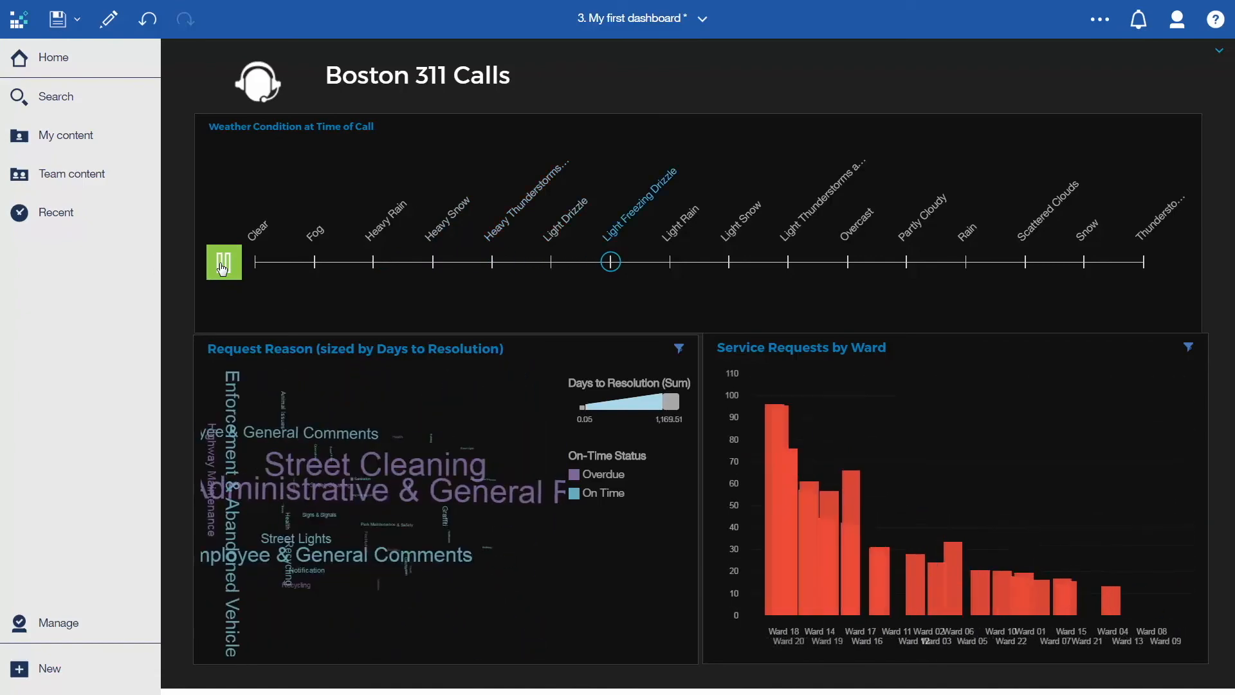